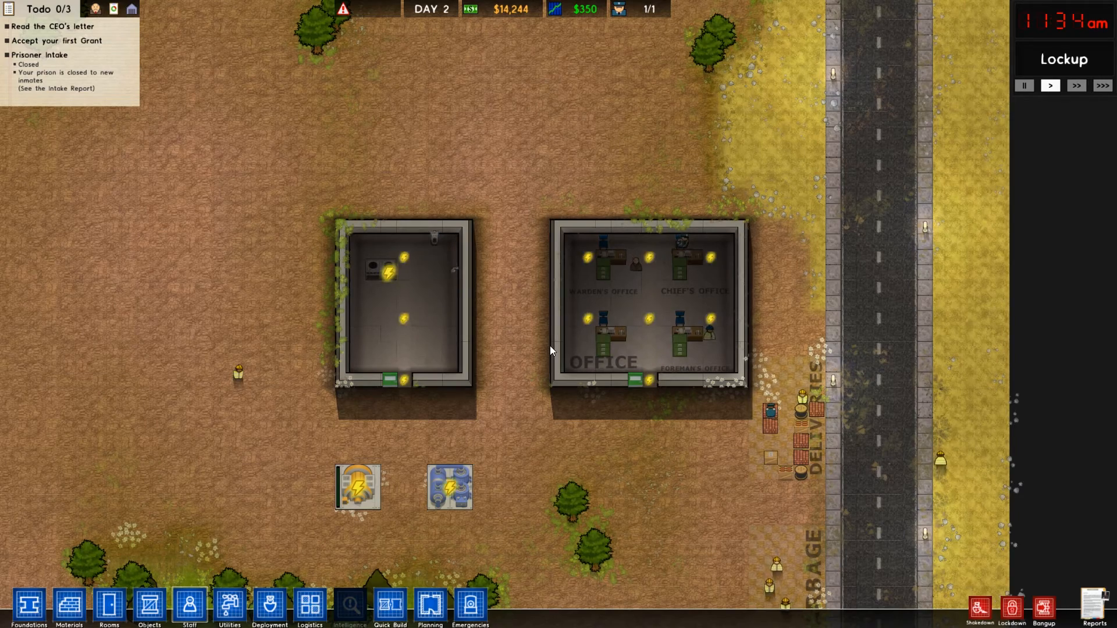
mouse_move(358, 488)
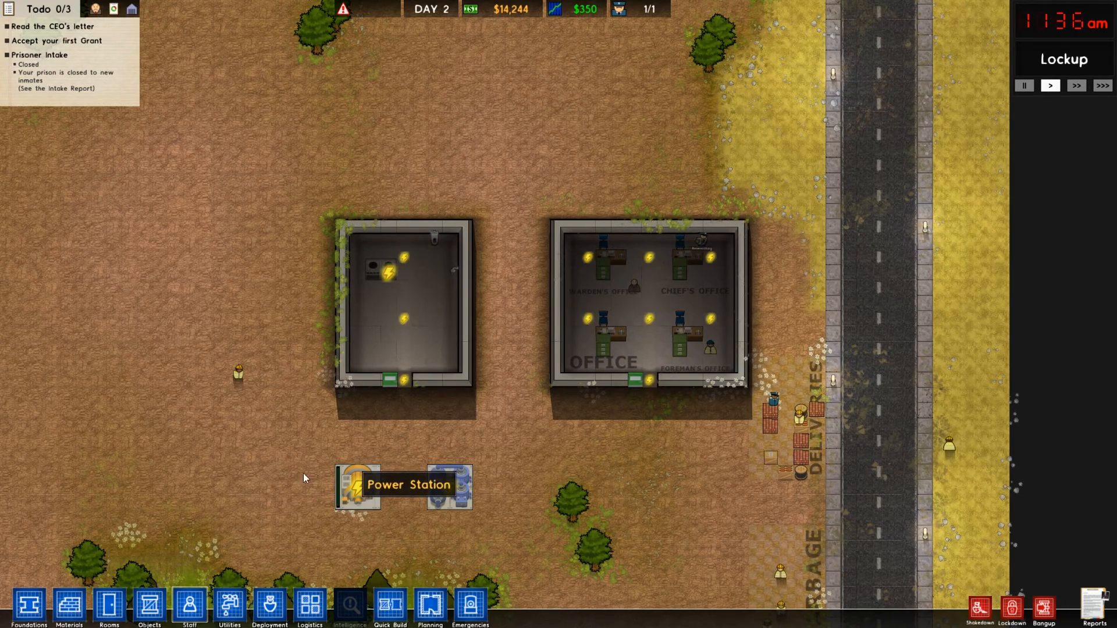
mouse_move(309, 609)
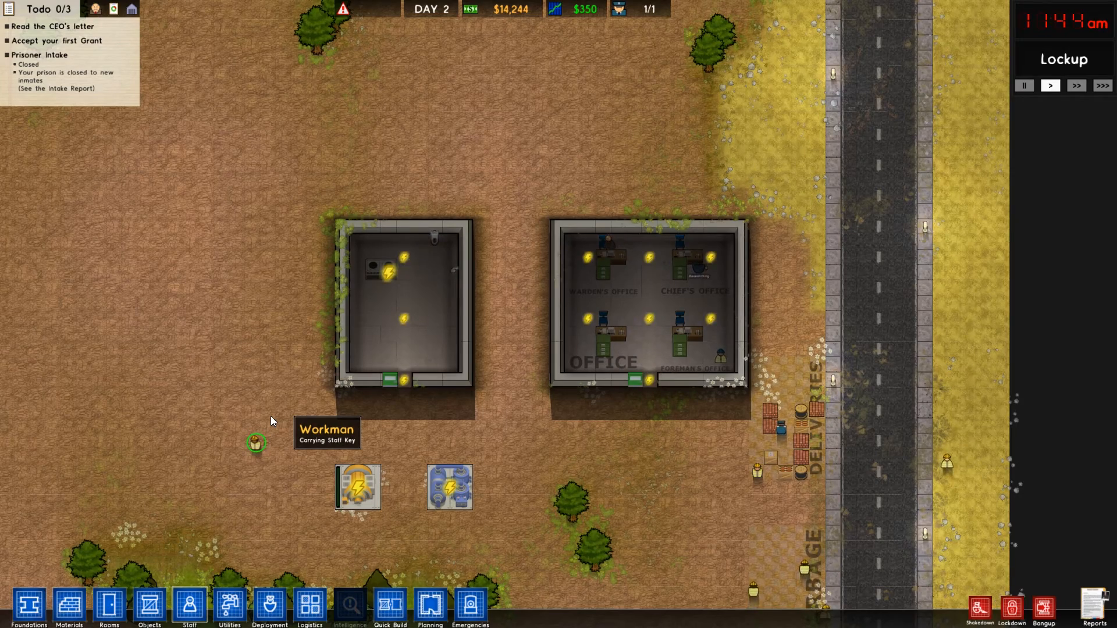
mouse_move(358, 487)
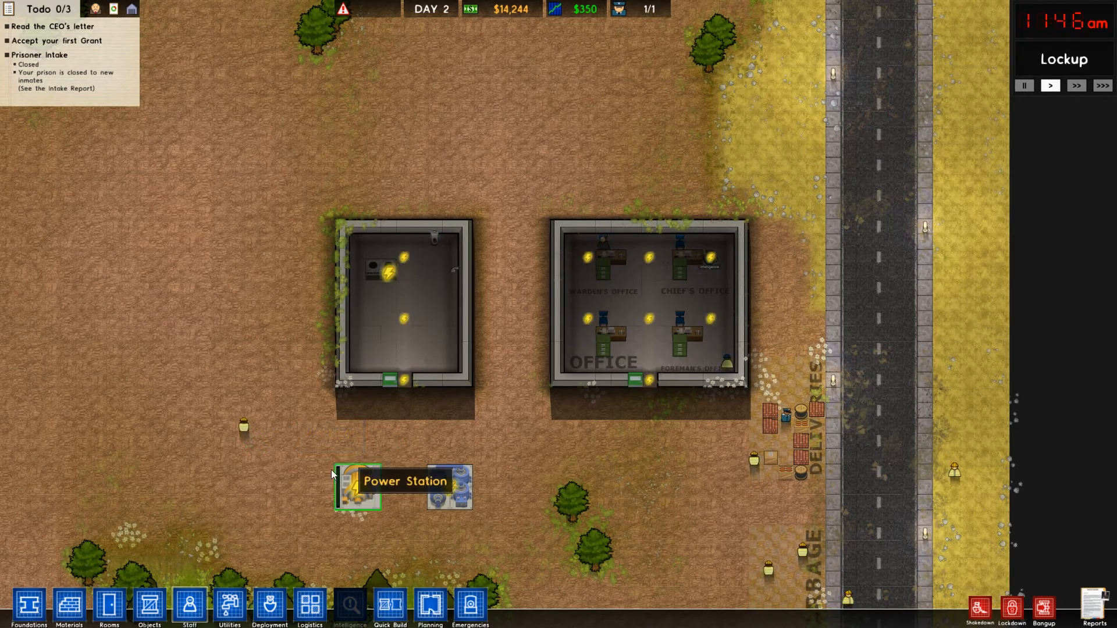
Switch to the Utilities layer showing power and water options.
left_click(228, 606)
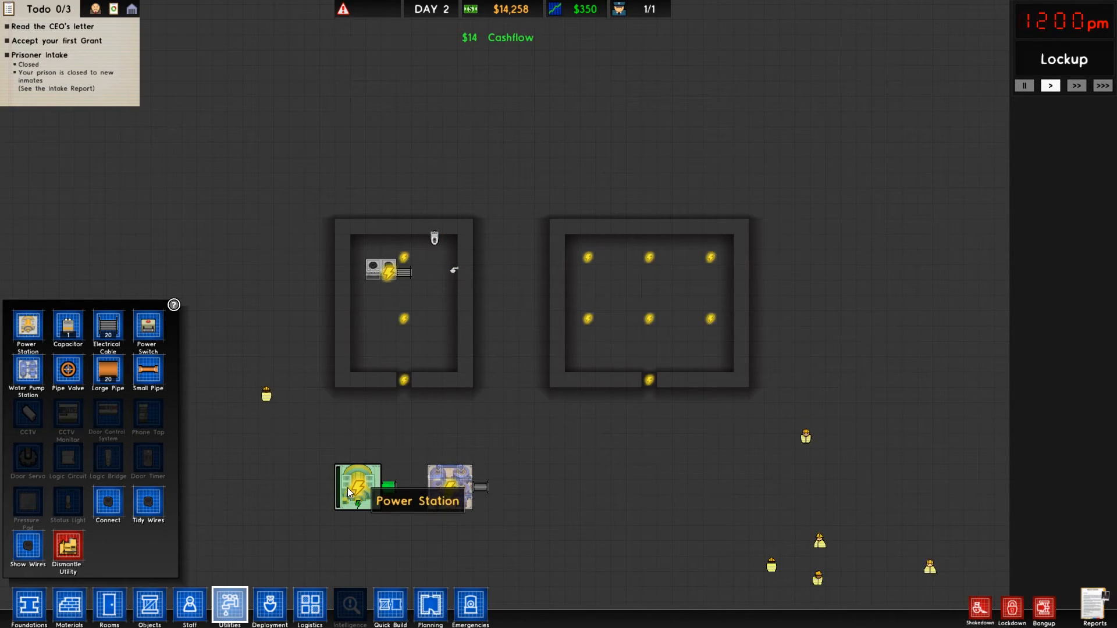
mouse_move(451, 488)
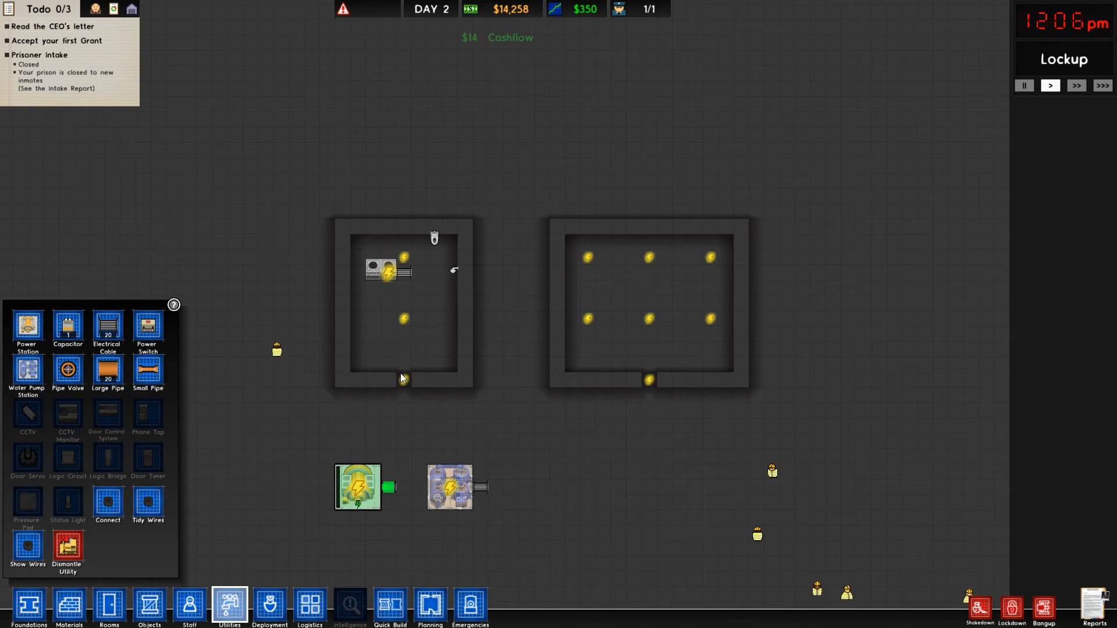
mouse_move(397, 356)
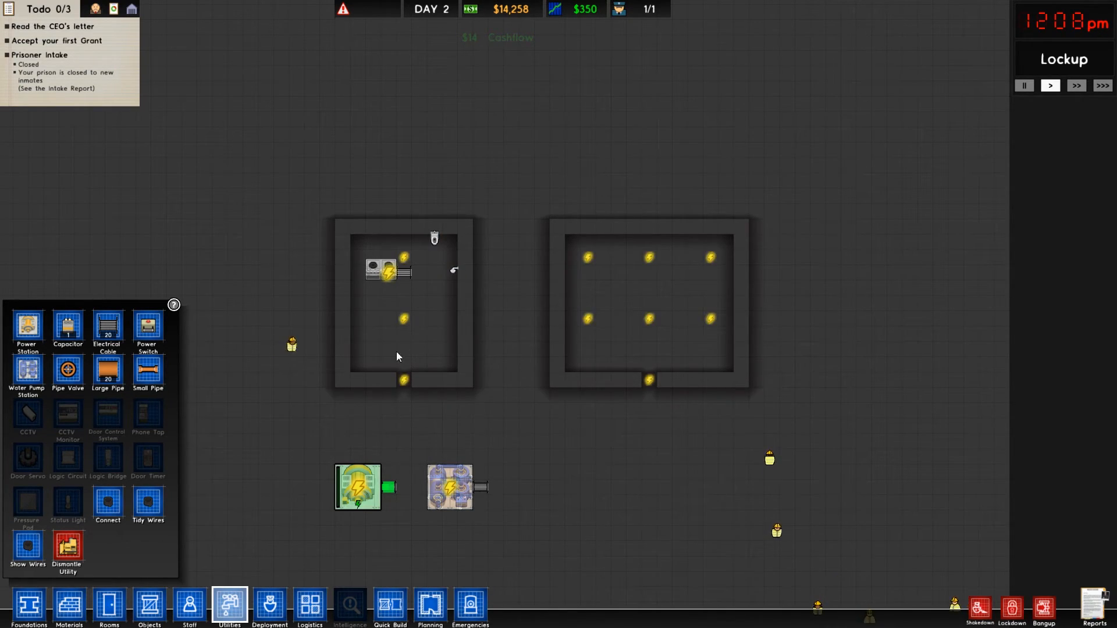
mouse_move(107, 328)
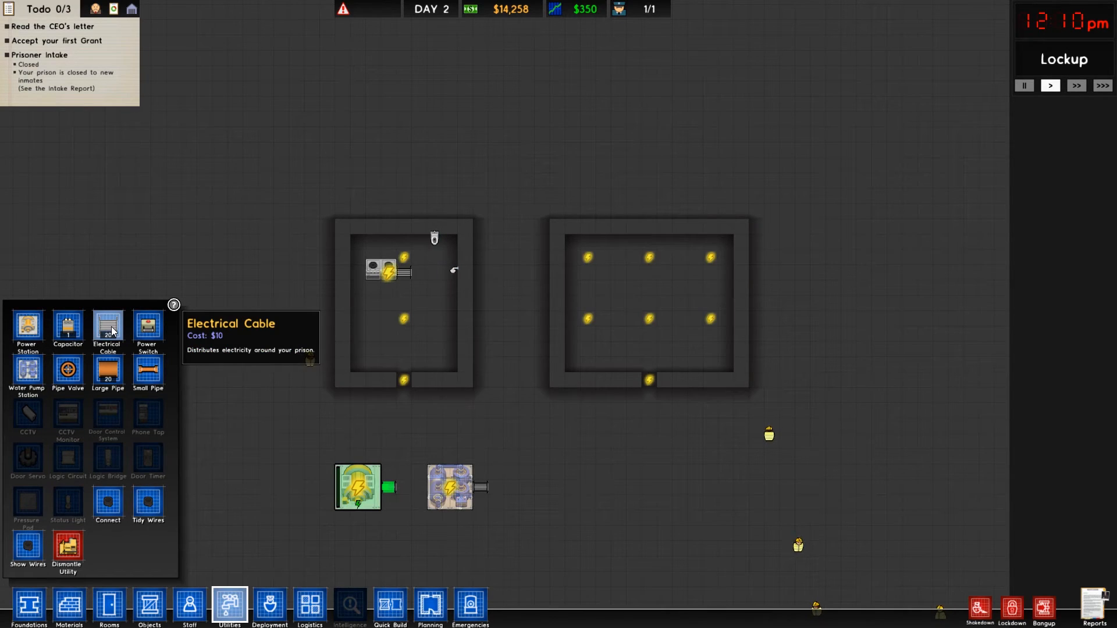
Run electrical cable from the power station up into the left building.
left_click(108, 325)
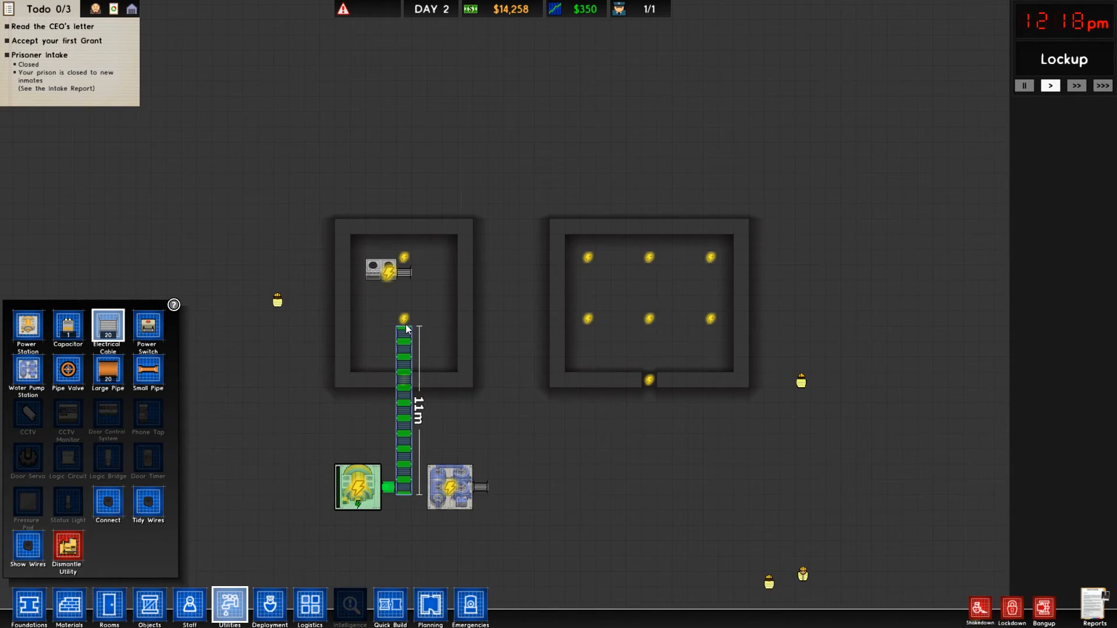
left_click(403, 287)
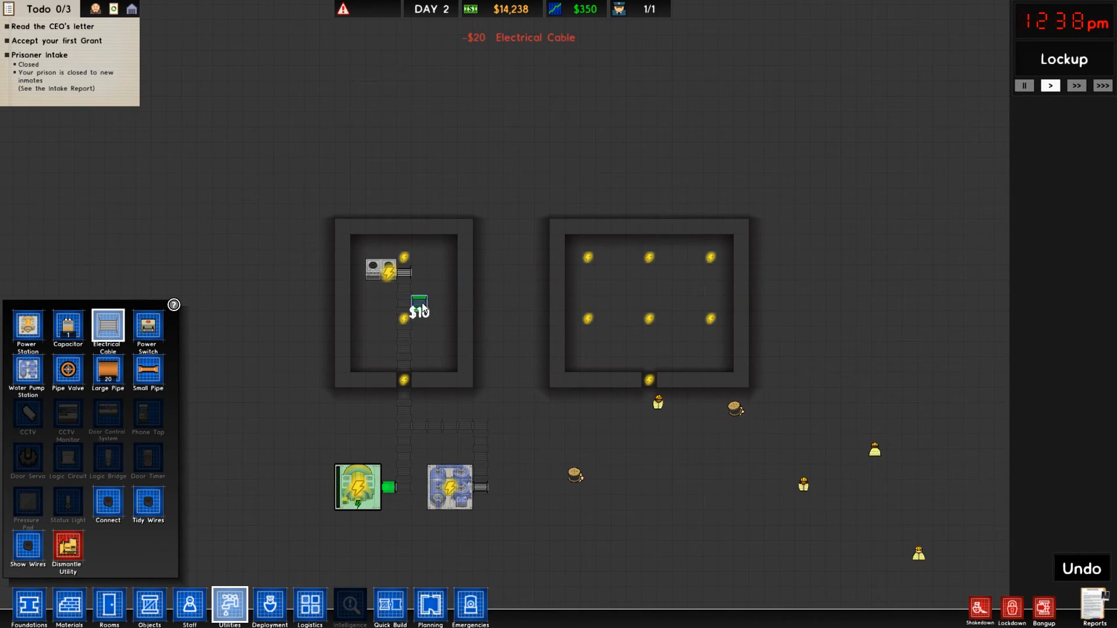
Cable the power station across to the water pump and both buildings' lights.
left_click_drag(417, 303, 663, 302)
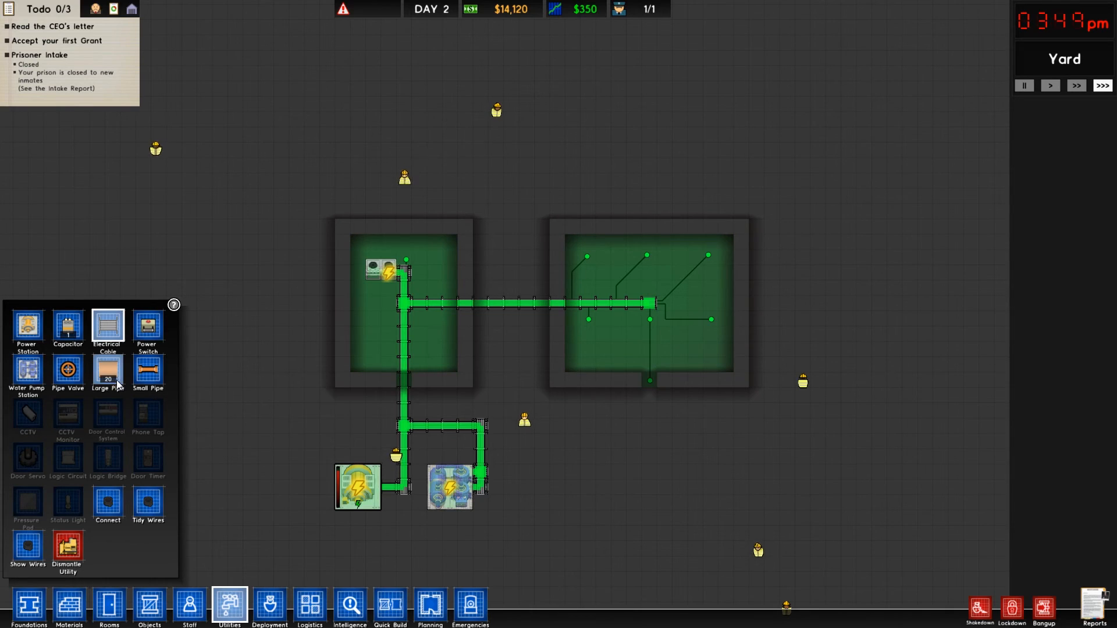
mouse_move(149, 371)
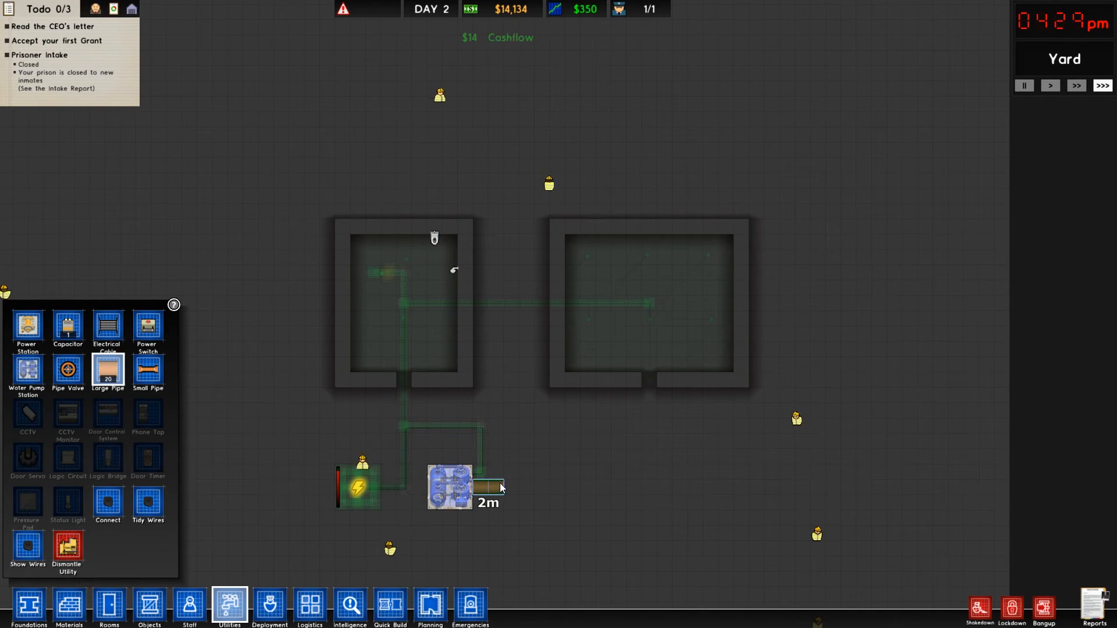
Lay water pipe from the pump station up to the left building's fixtures.
left_click_drag(502, 488, 510, 300)
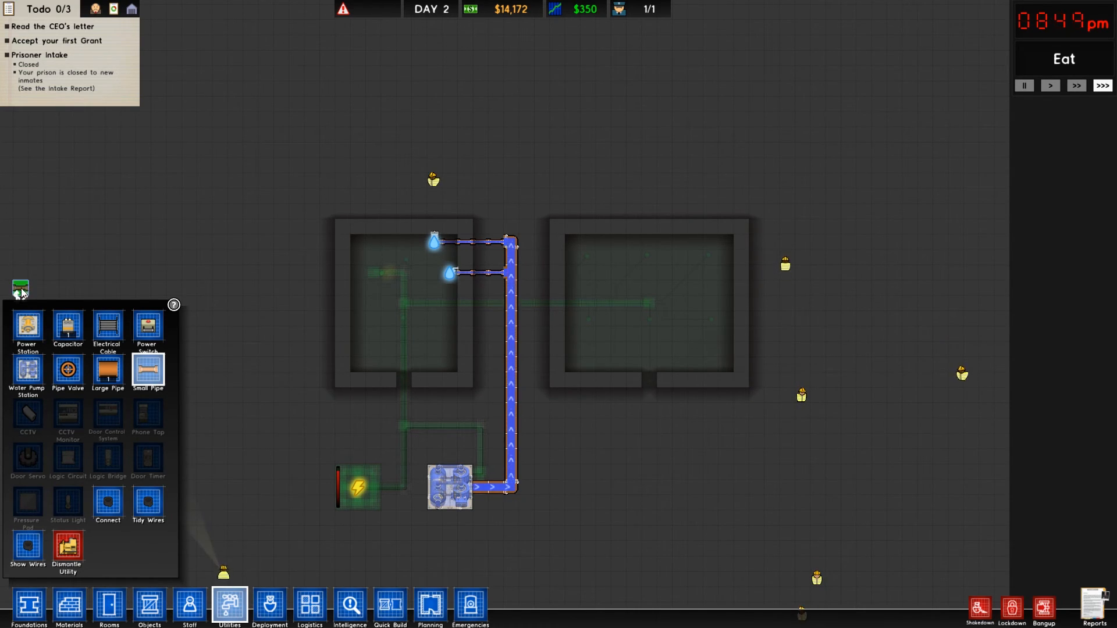
mouse_move(27, 328)
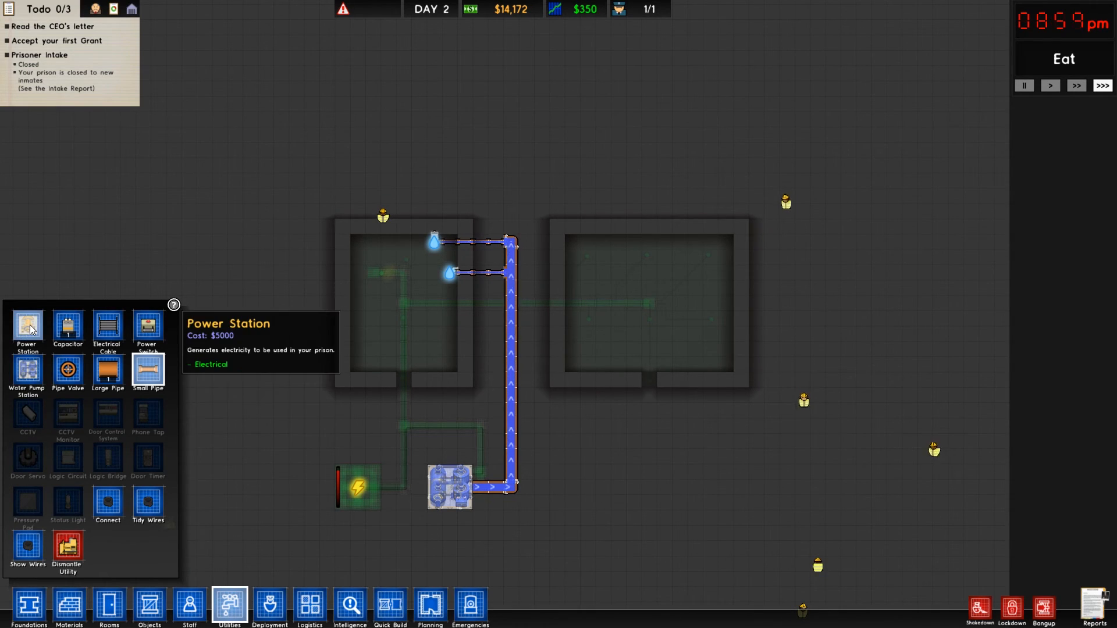
mouse_move(68, 328)
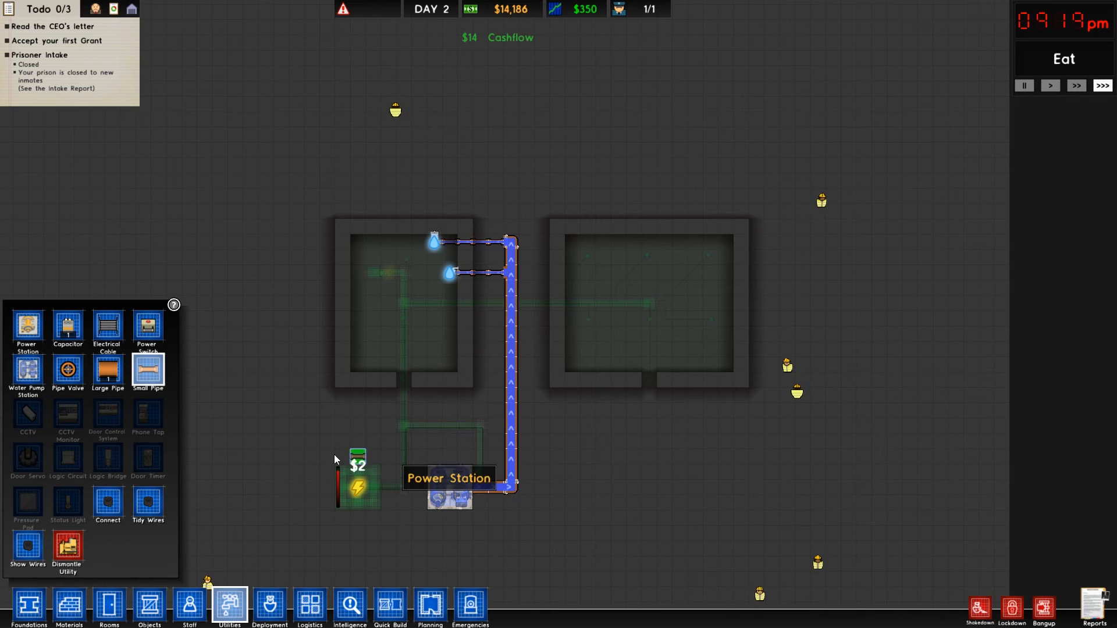
Place a capacitor beside the power station, then switch to the Deployment layer.
left_click(365, 472)
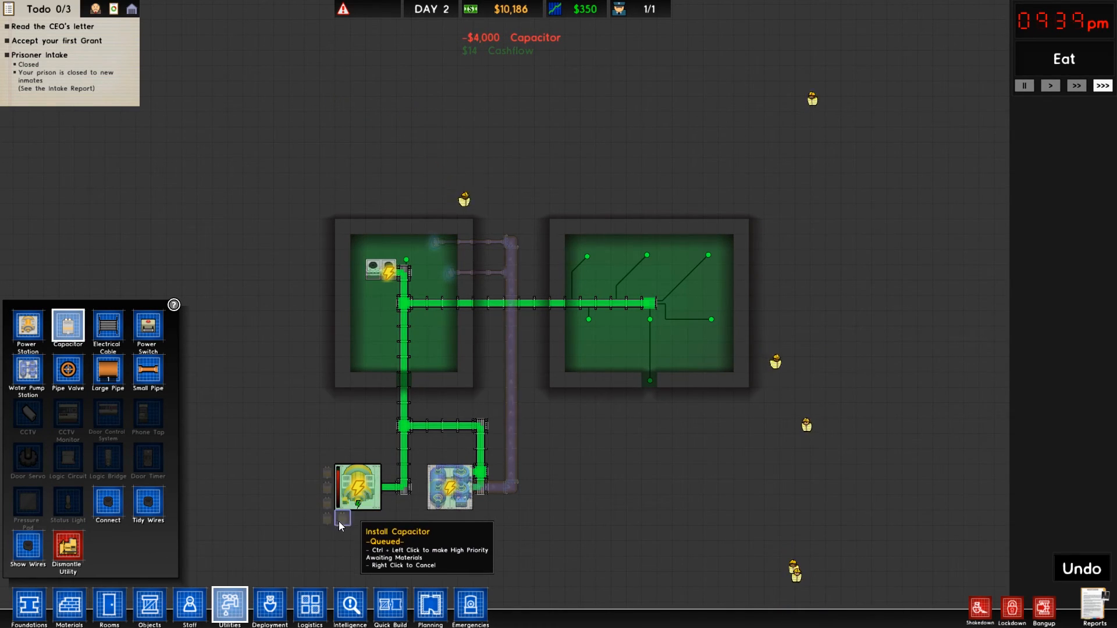
mouse_move(108, 420)
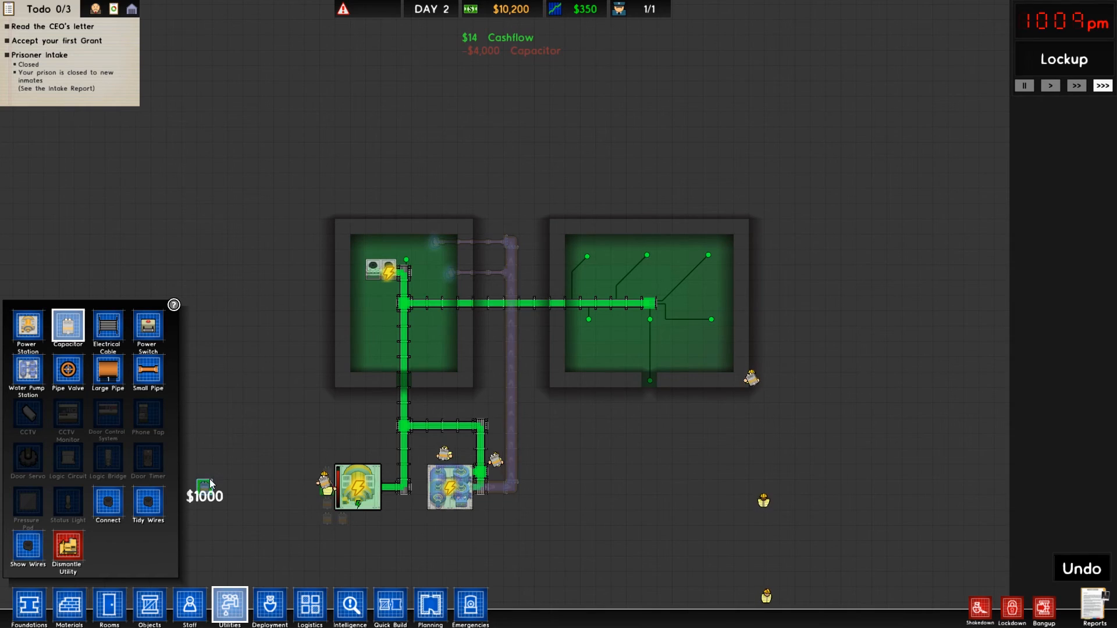
mouse_move(147, 416)
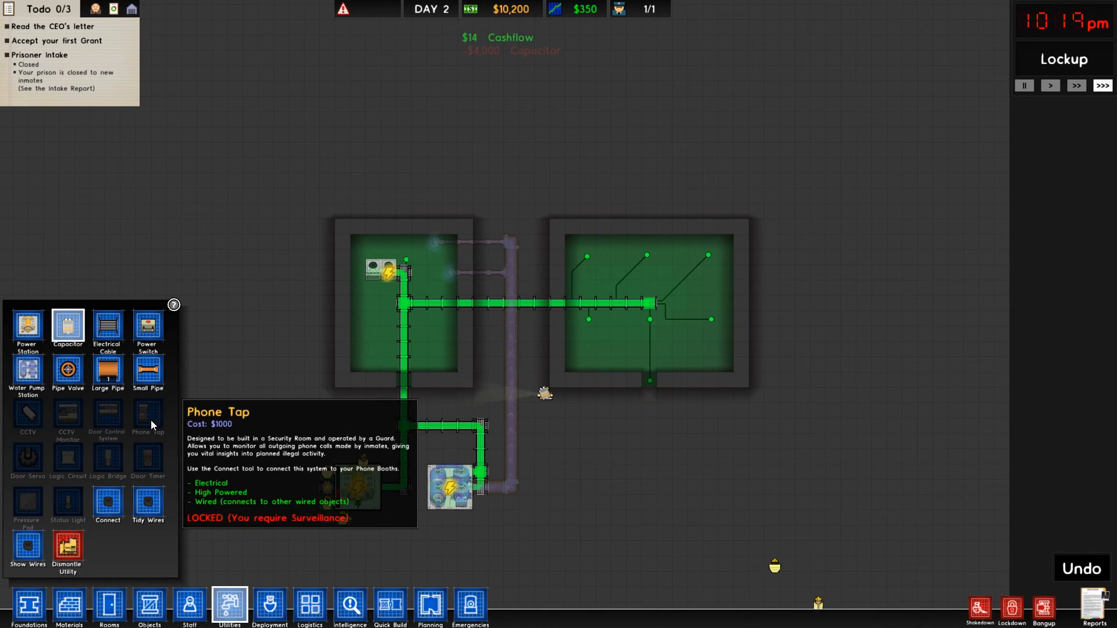
mouse_move(67, 415)
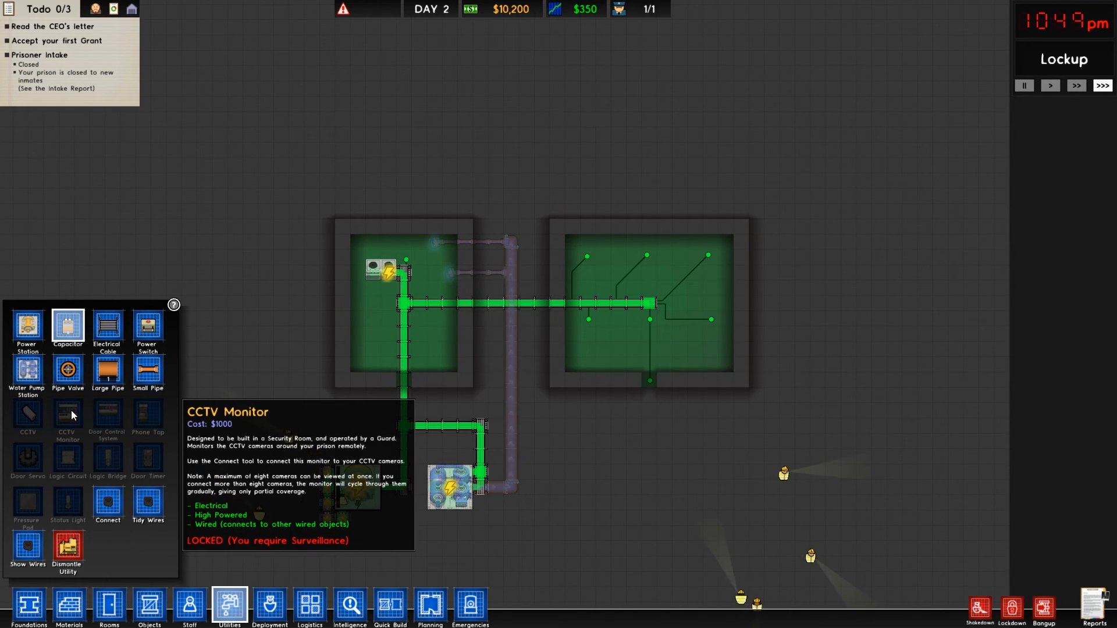
mouse_move(107, 419)
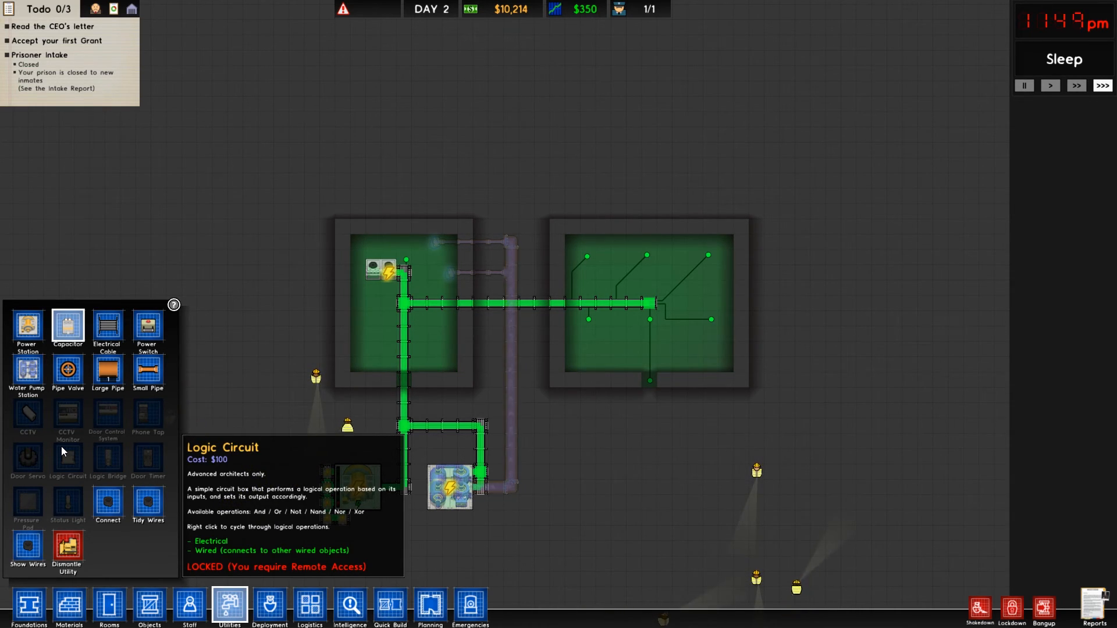
mouse_move(108, 419)
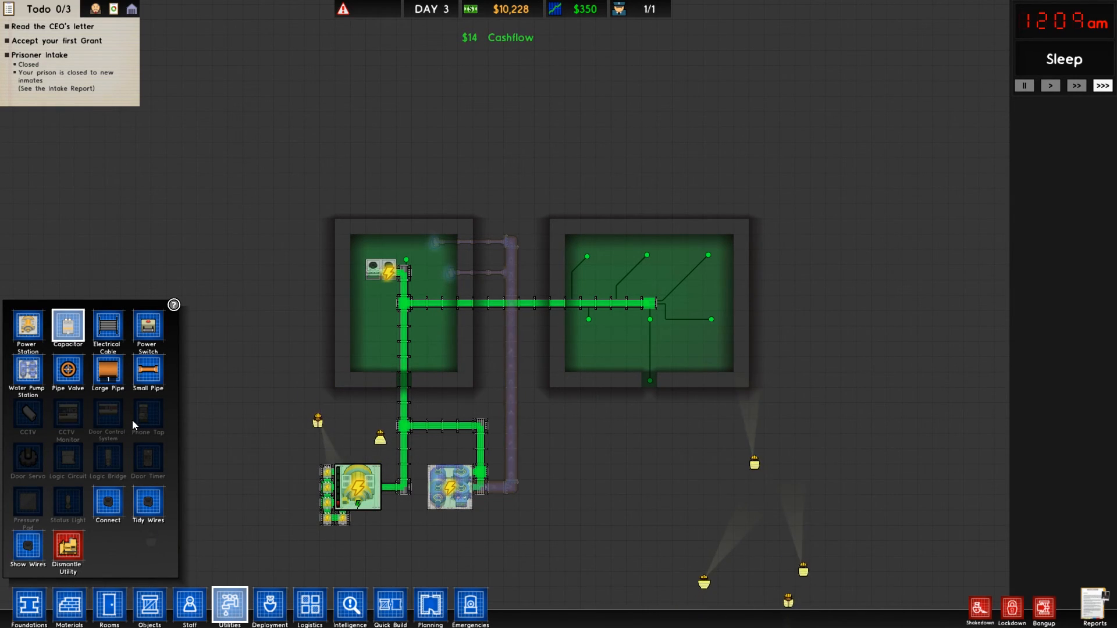
mouse_move(148, 415)
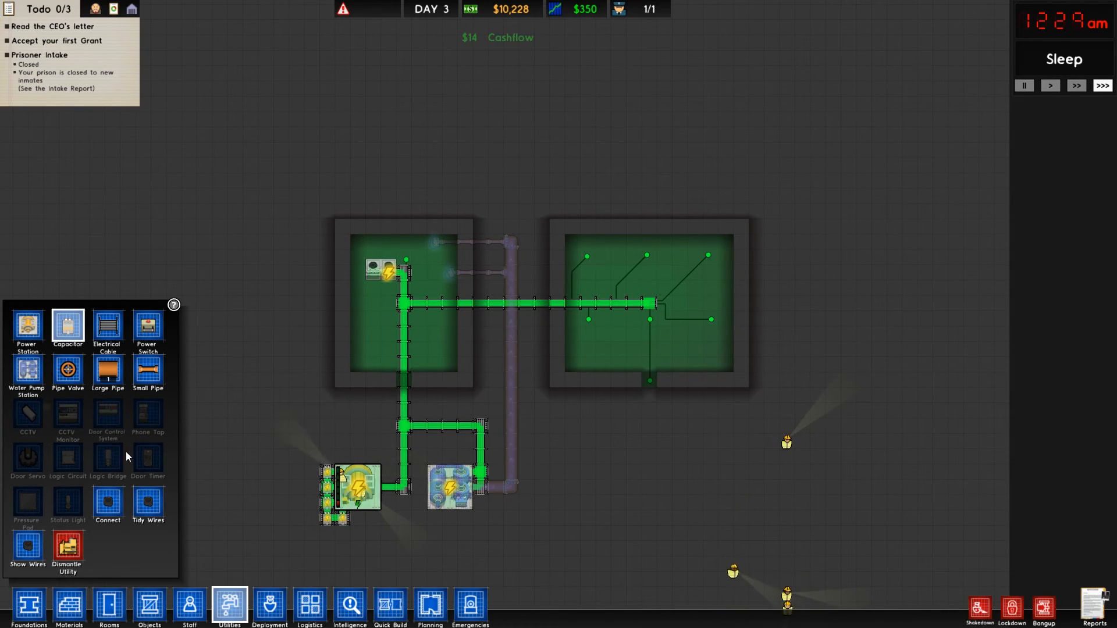
mouse_move(108, 458)
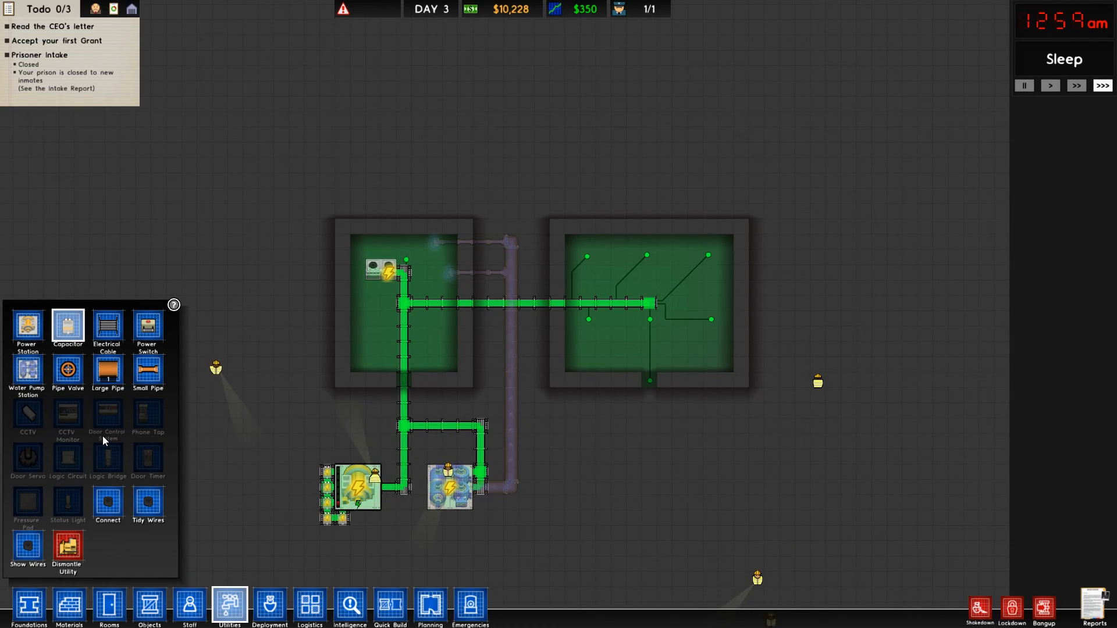
mouse_move(108, 503)
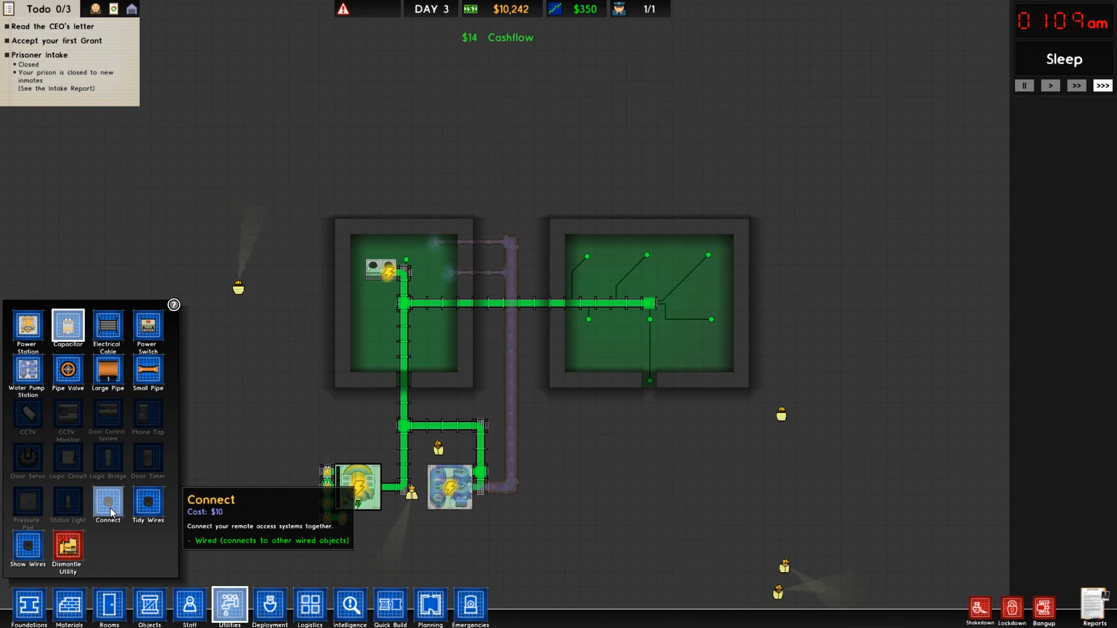
mouse_move(147, 504)
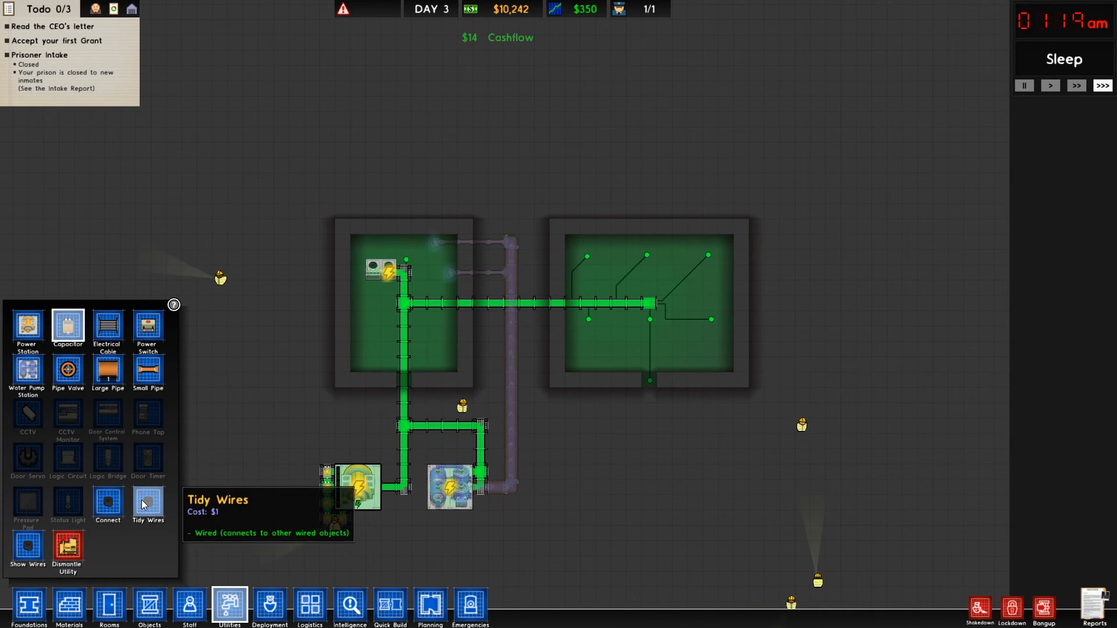
mouse_move(67, 458)
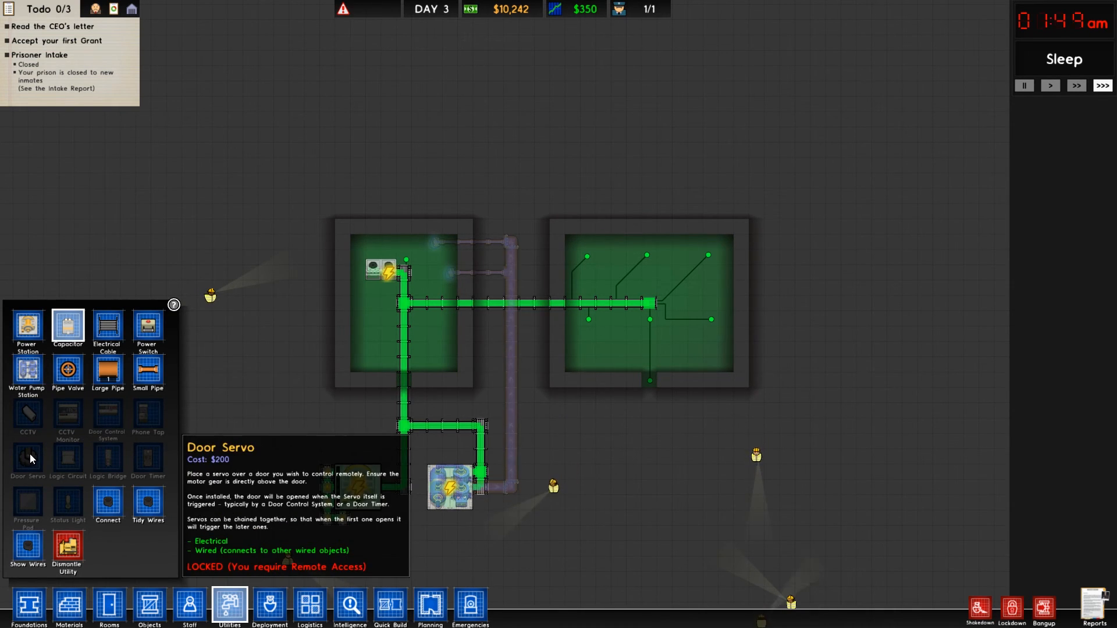
mouse_move(107, 417)
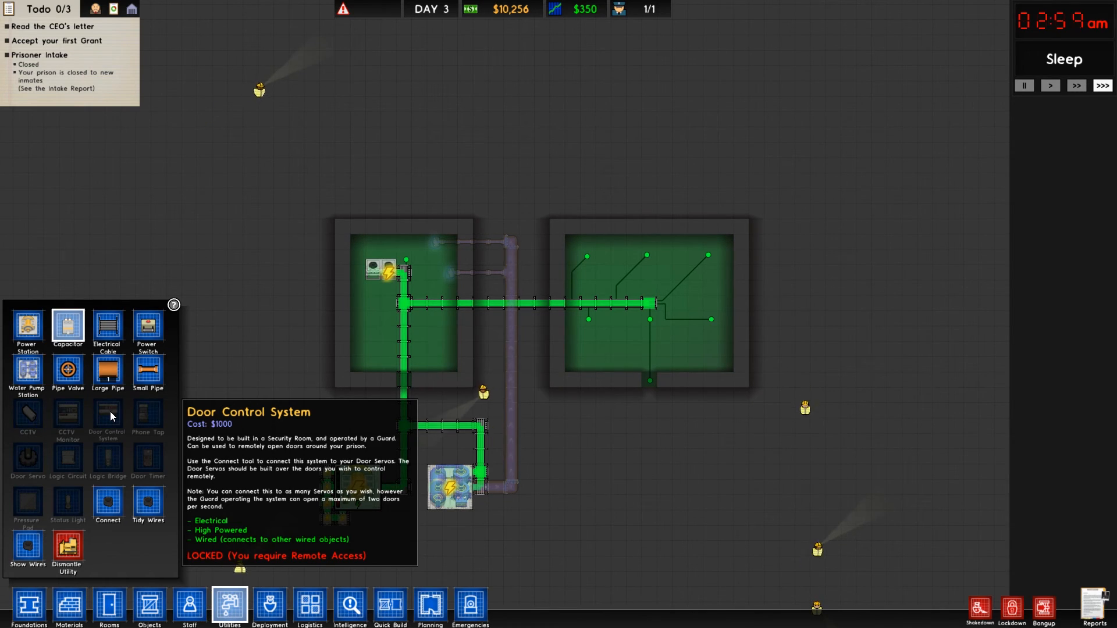
mouse_move(149, 460)
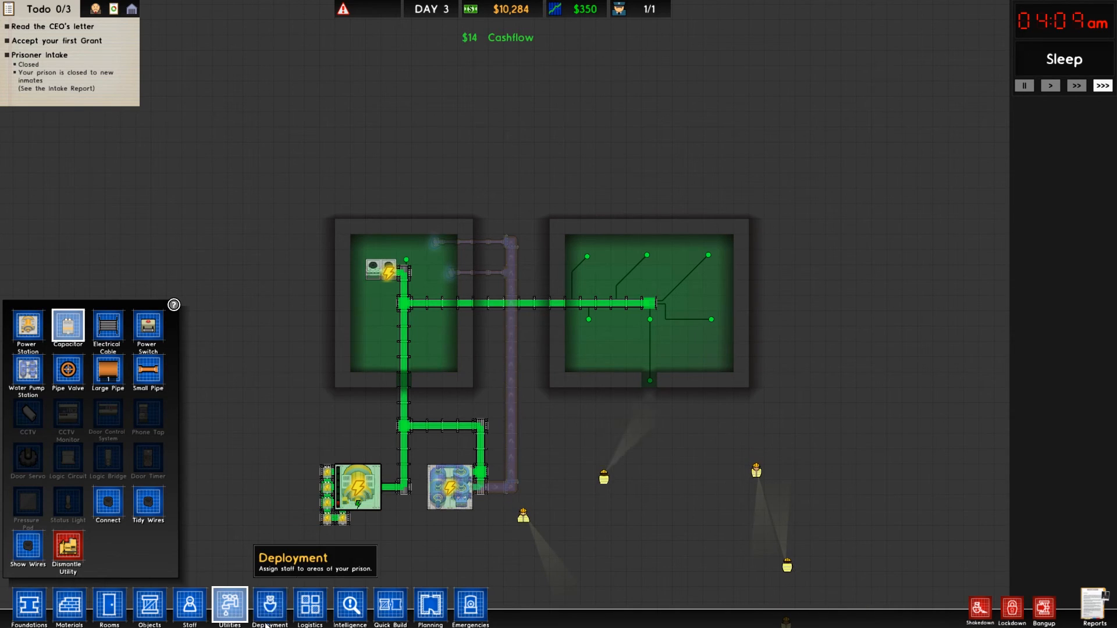
left_click(269, 607)
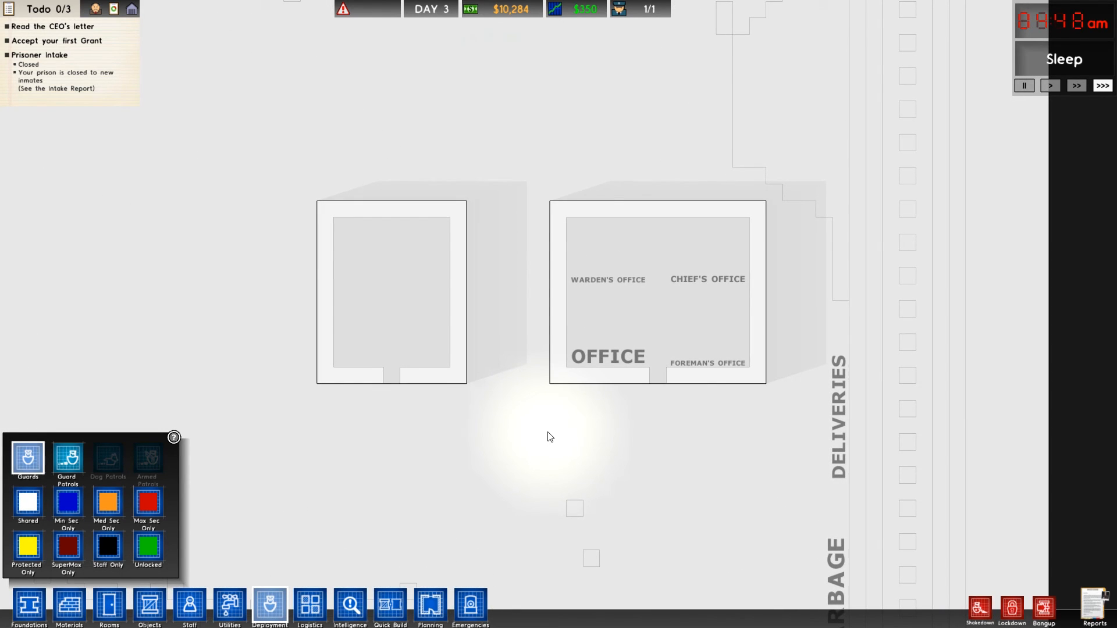
mouse_move(87, 494)
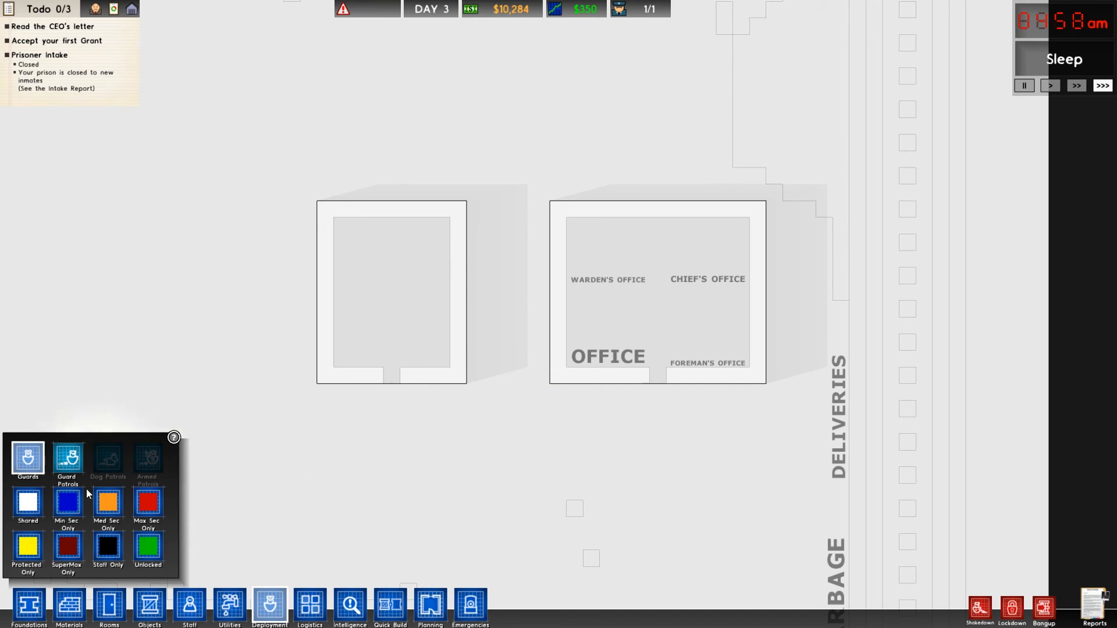
mouse_move(66, 502)
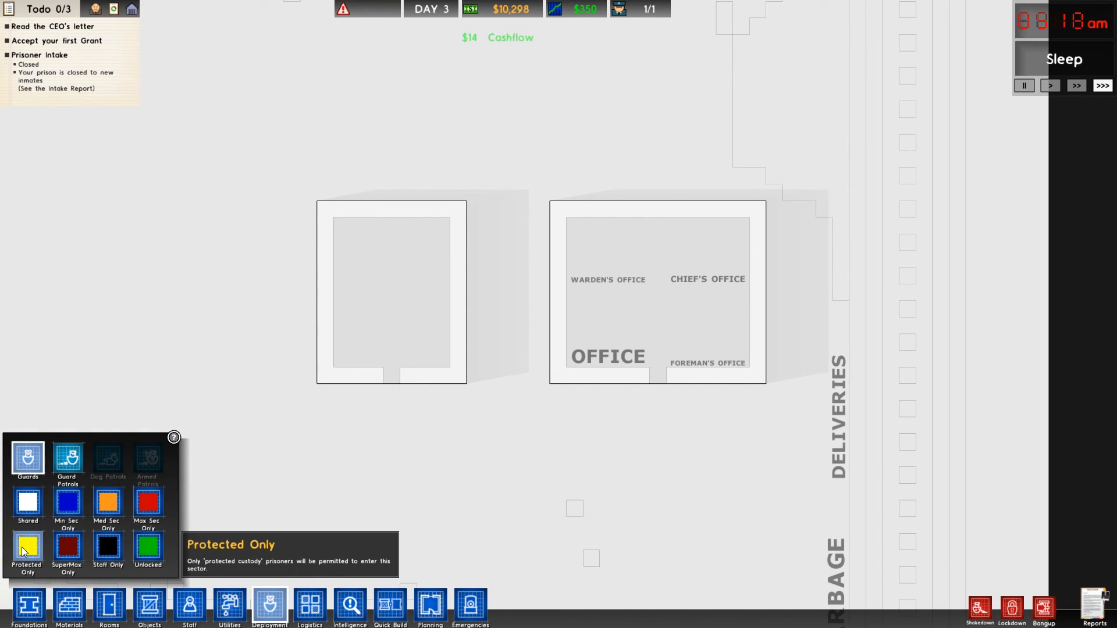
mouse_move(107, 549)
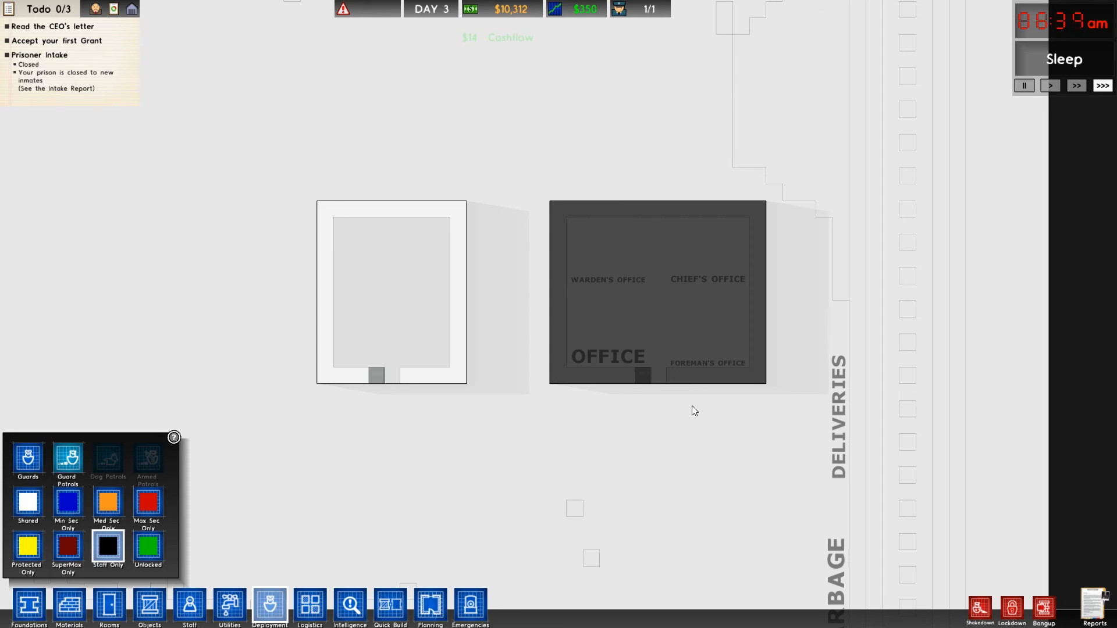
mouse_move(28, 460)
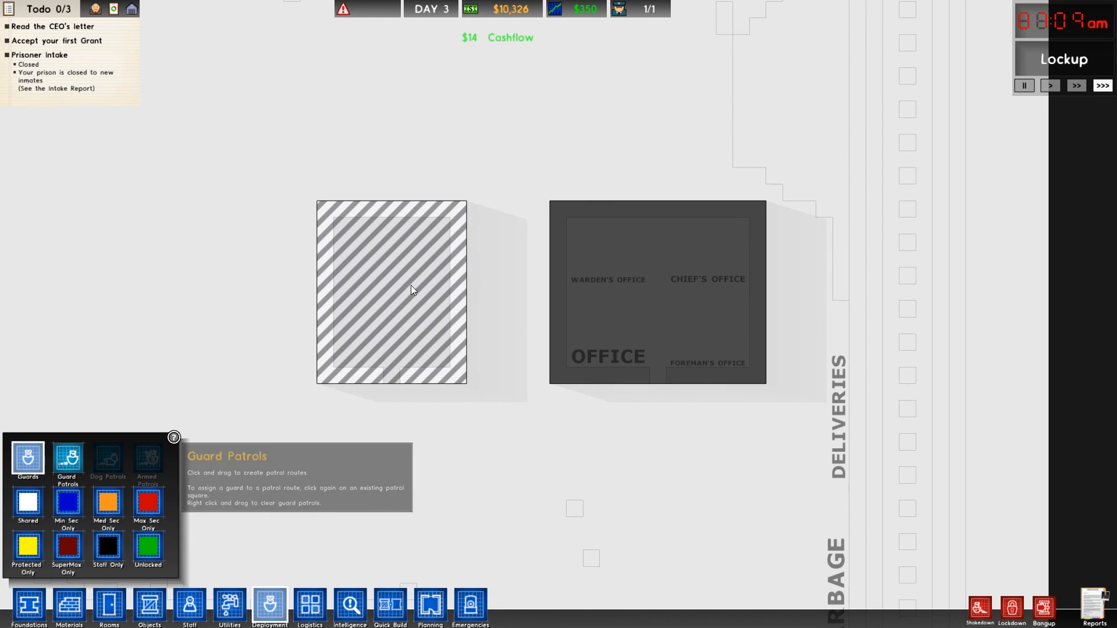
Mark out the first guard patrol area across the two buildings.
left_click_drag(391, 272, 786, 423)
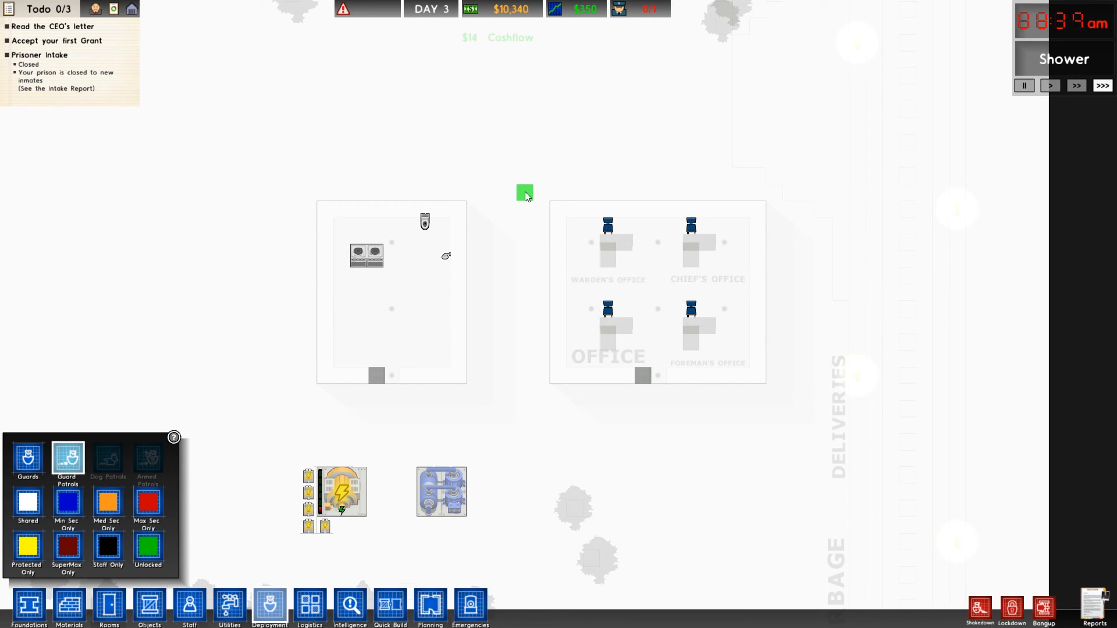
Draw a patrol route along the left building's top, left side and bottom.
left_click_drag(525, 193, 285, 175)
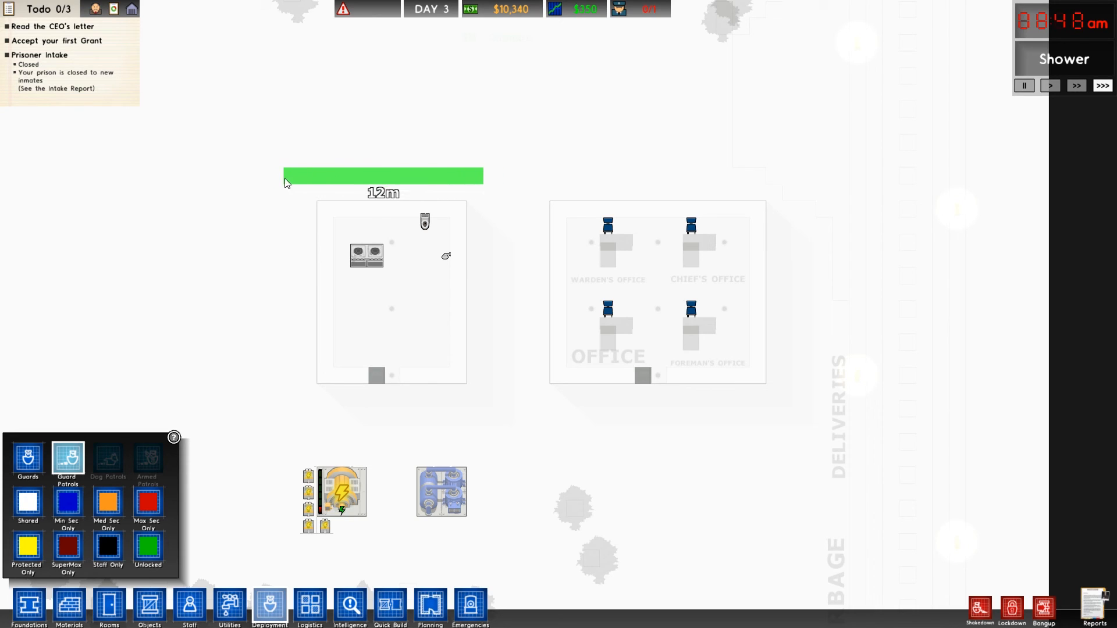
left_click_drag(277, 176, 276, 417)
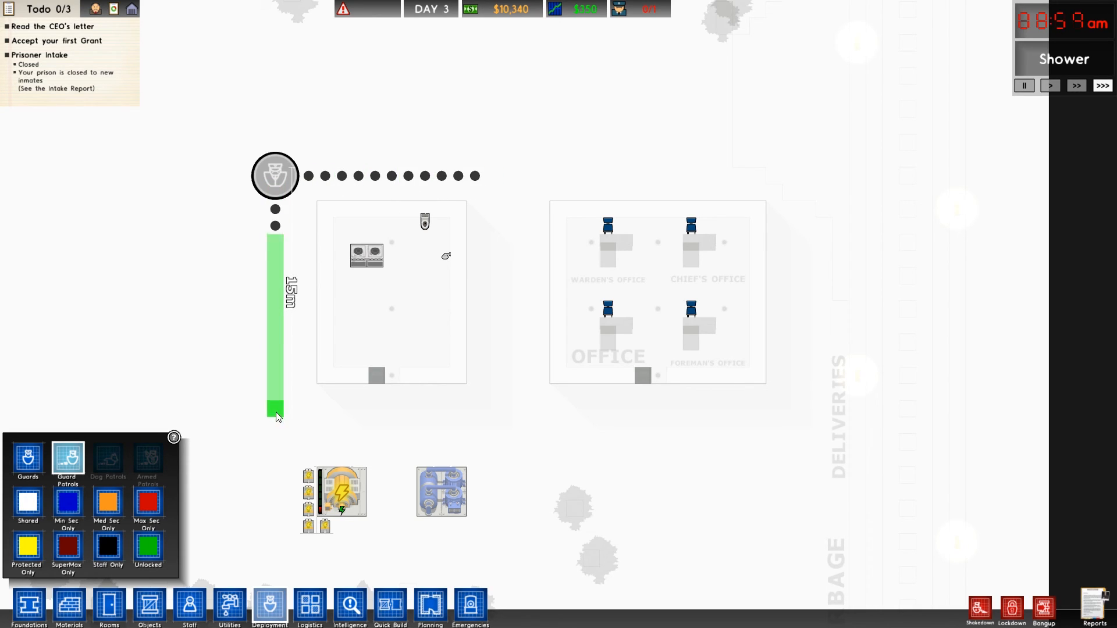
left_click_drag(276, 416, 658, 426)
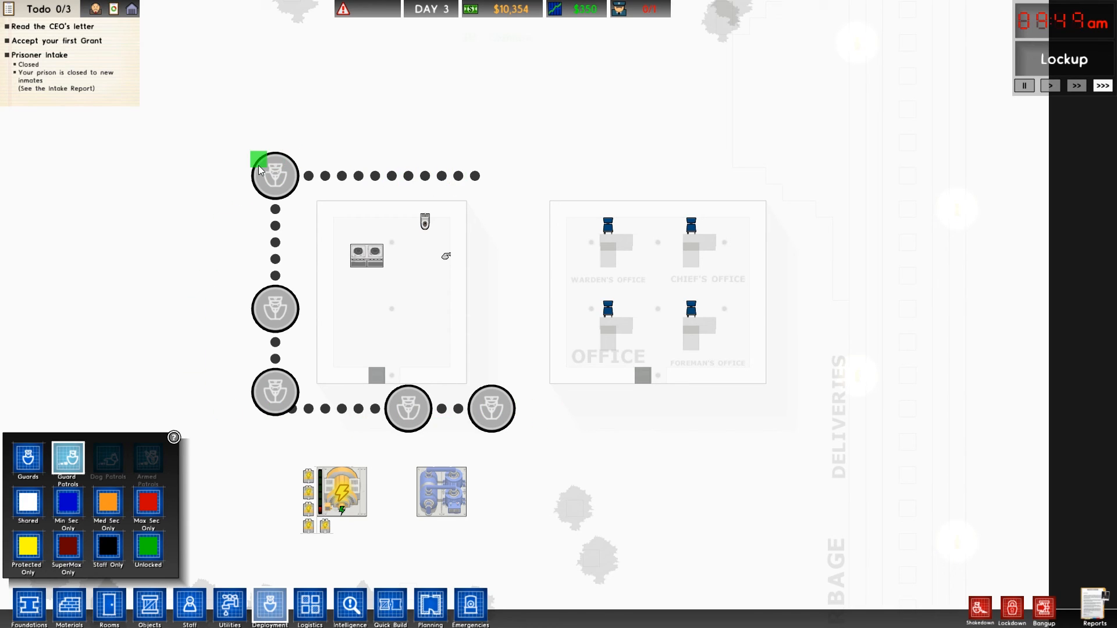
mouse_move(107, 460)
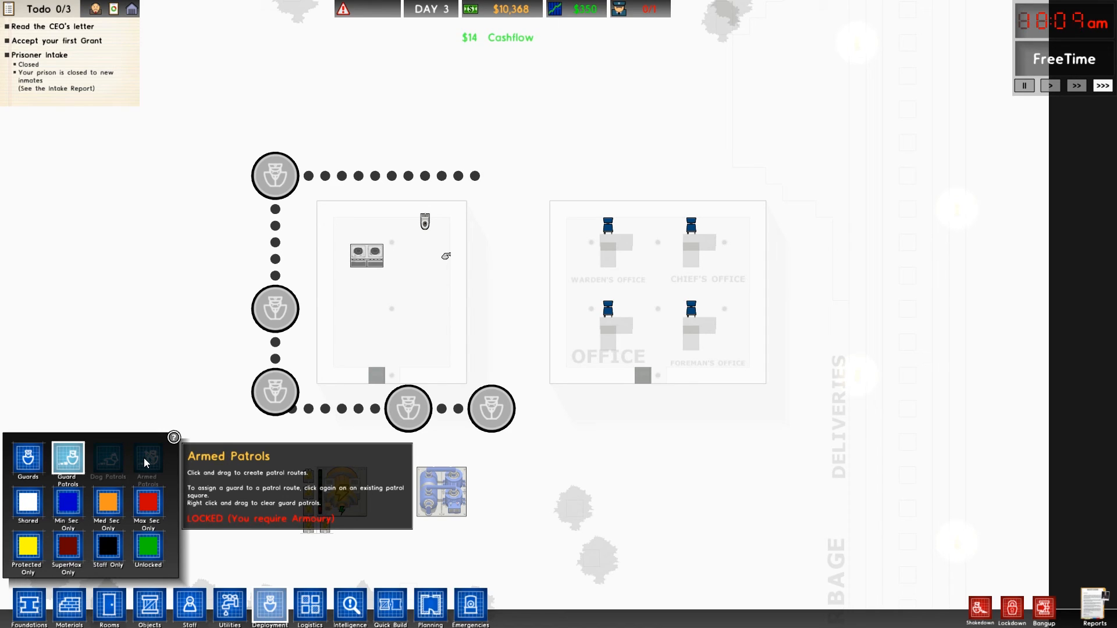
mouse_move(108, 460)
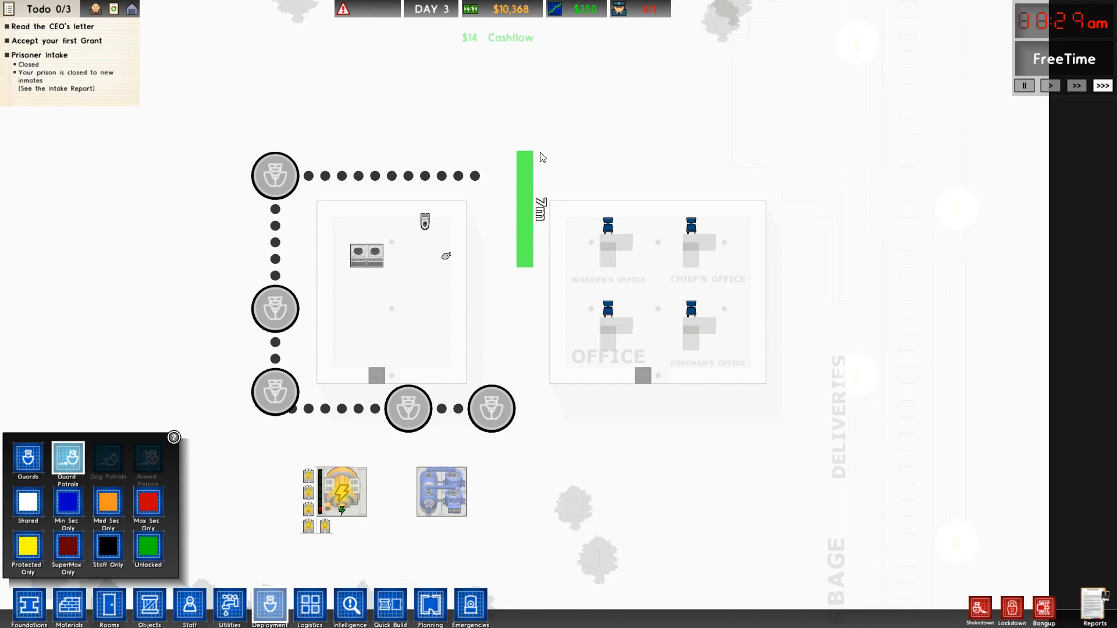
Draw a patrol line along the top of the office building.
left_click_drag(524, 159, 809, 159)
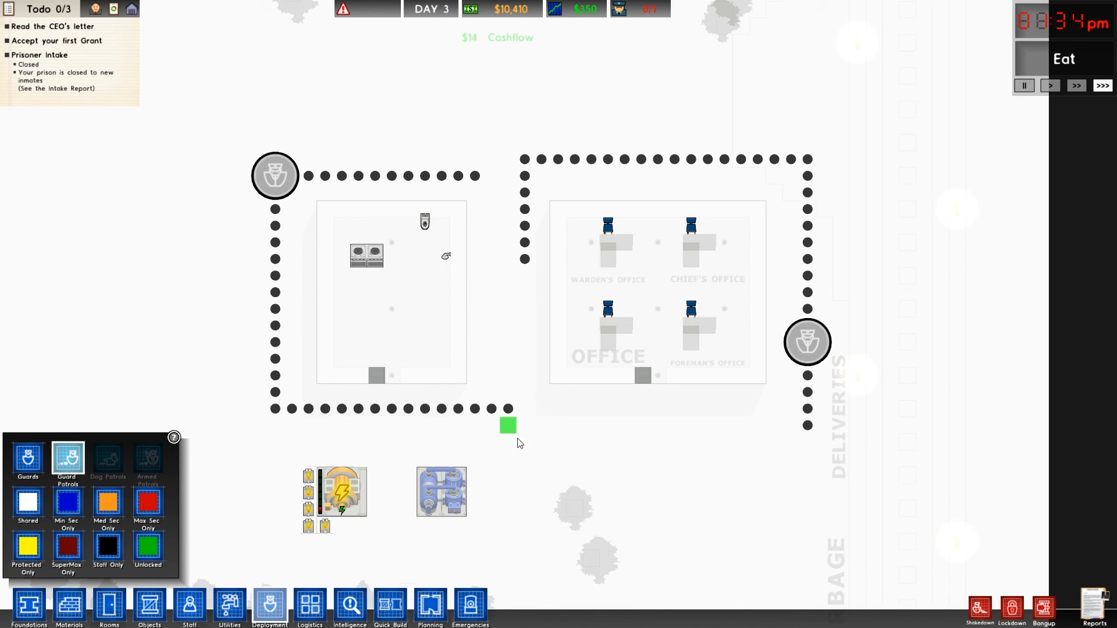
mouse_move(309, 608)
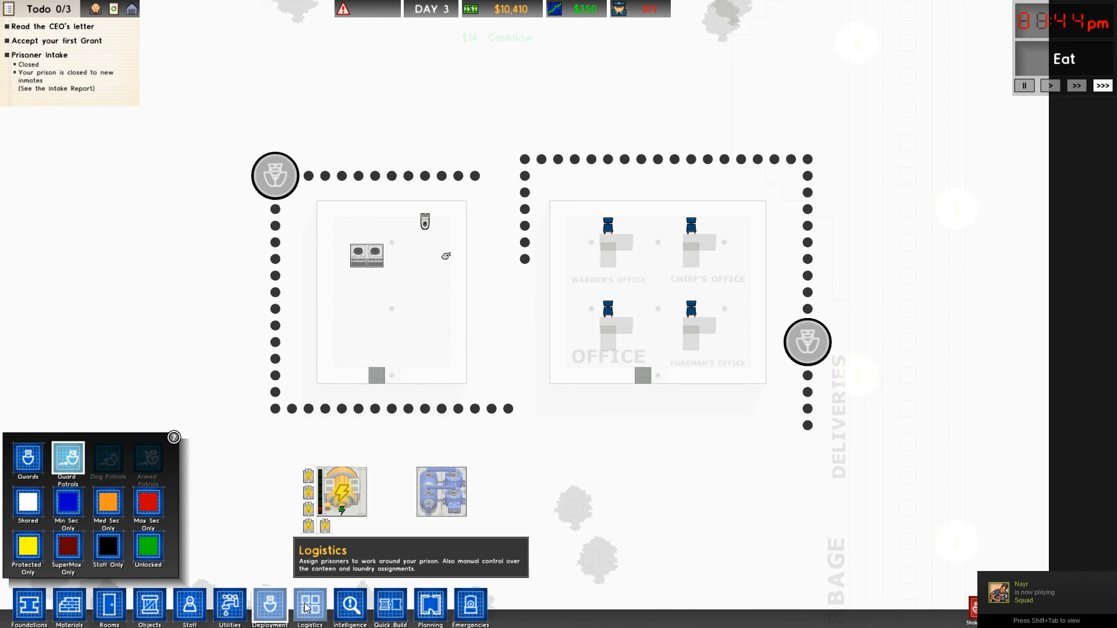
Switch to the Logistics layer for prison labour and room quality.
left_click(309, 607)
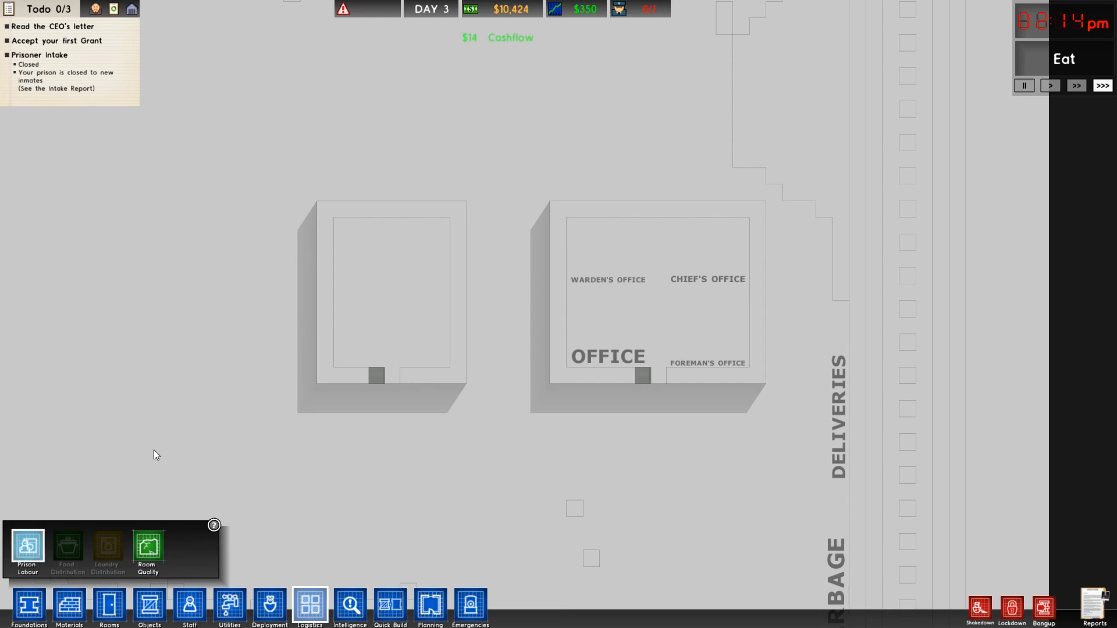
mouse_move(140, 456)
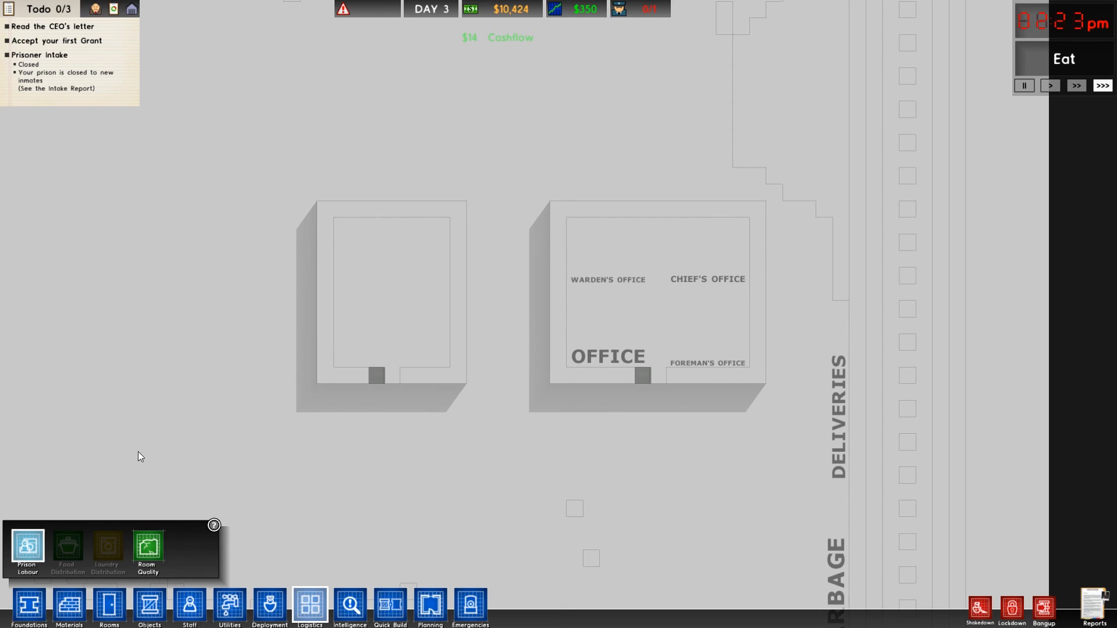